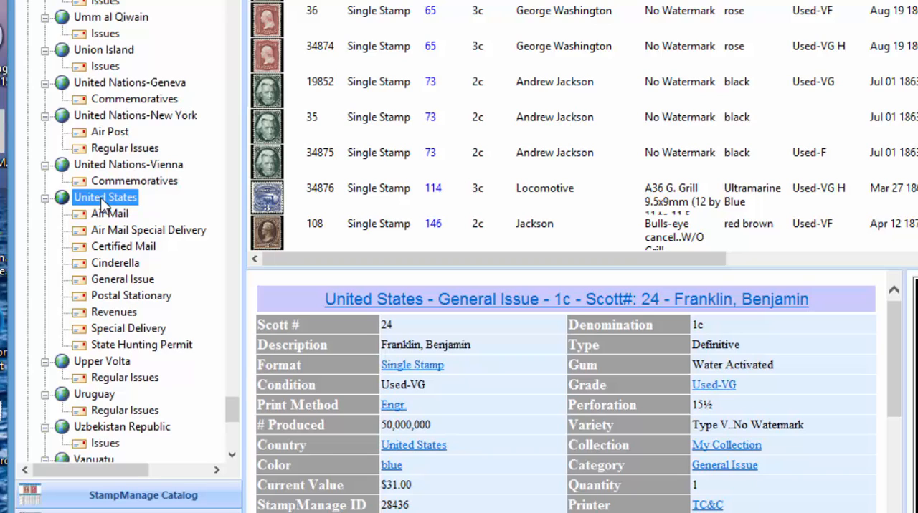
mouse_move(107, 222)
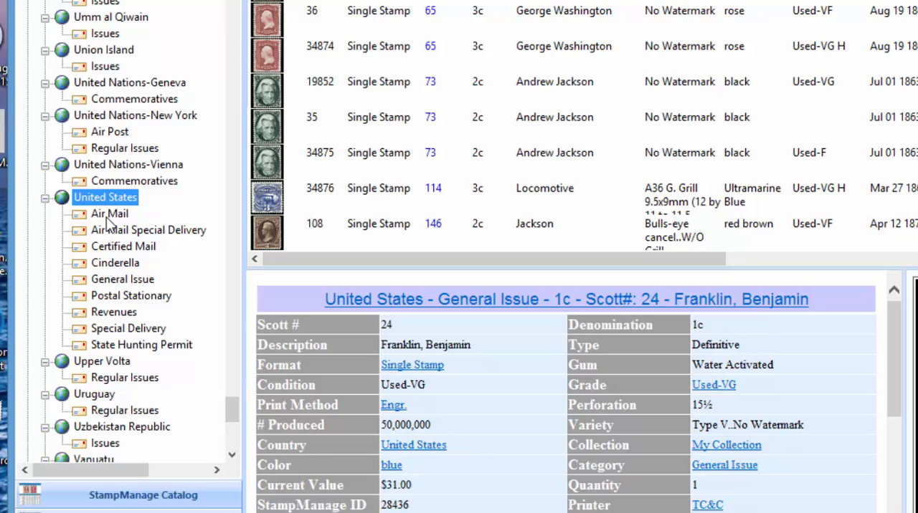
Step: Select the United States Air Mail collection and create its Item Detail (1 per page) report
left_click(110, 214)
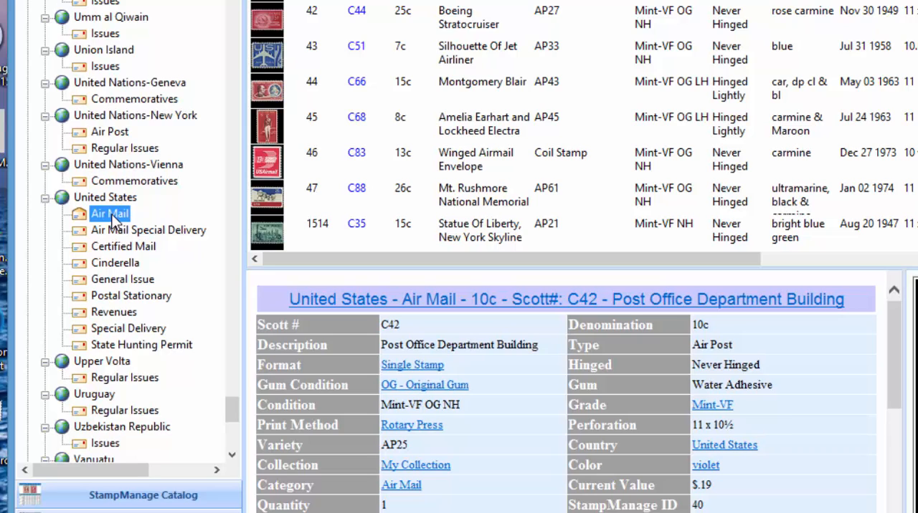
right_click(109, 214)
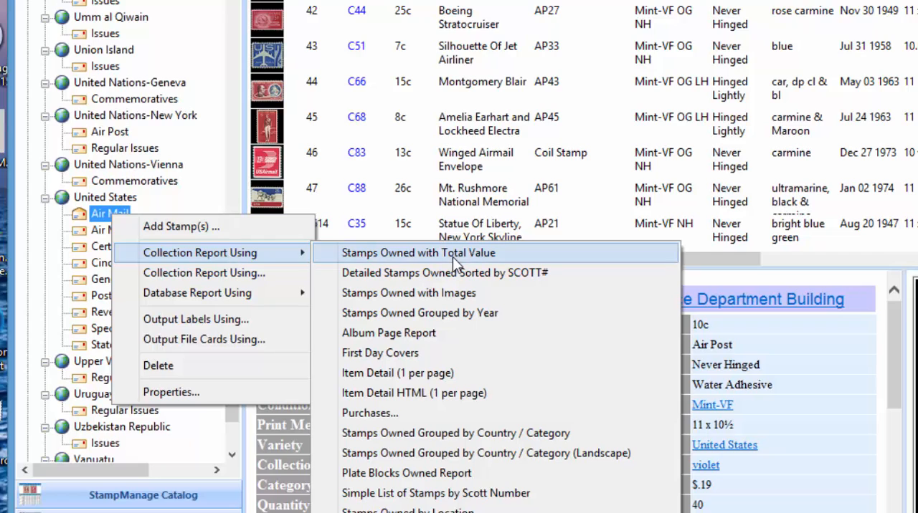
mouse_move(465, 373)
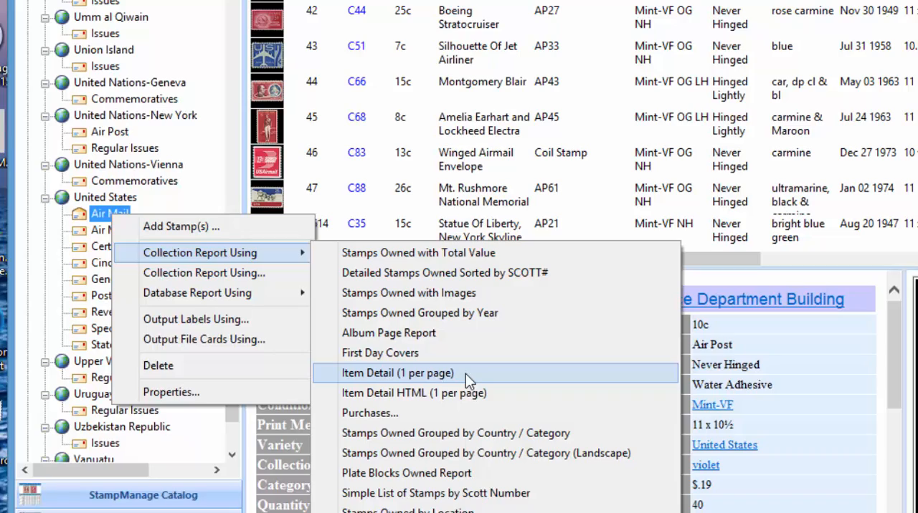
left_click(398, 373)
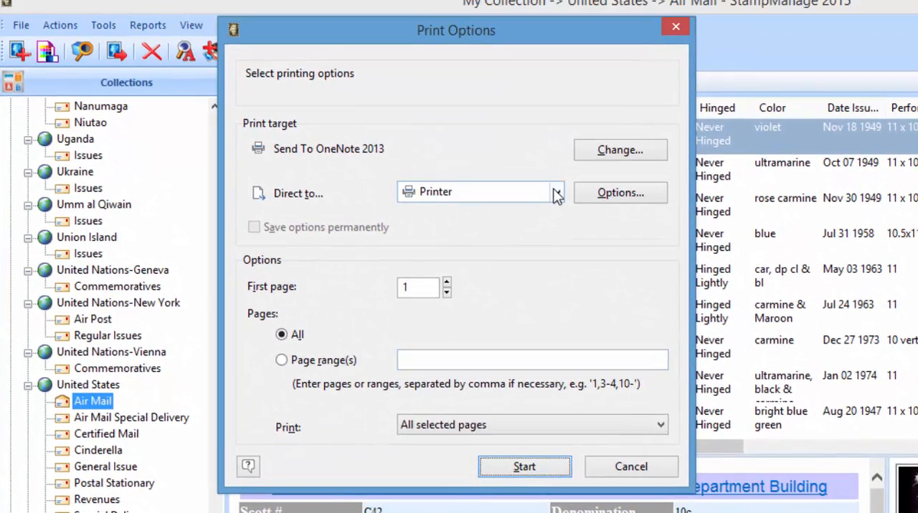
Step: Export the report in PowerPoint format as MyUSAAirMailStamps, opening it automatically
left_click(556, 193)
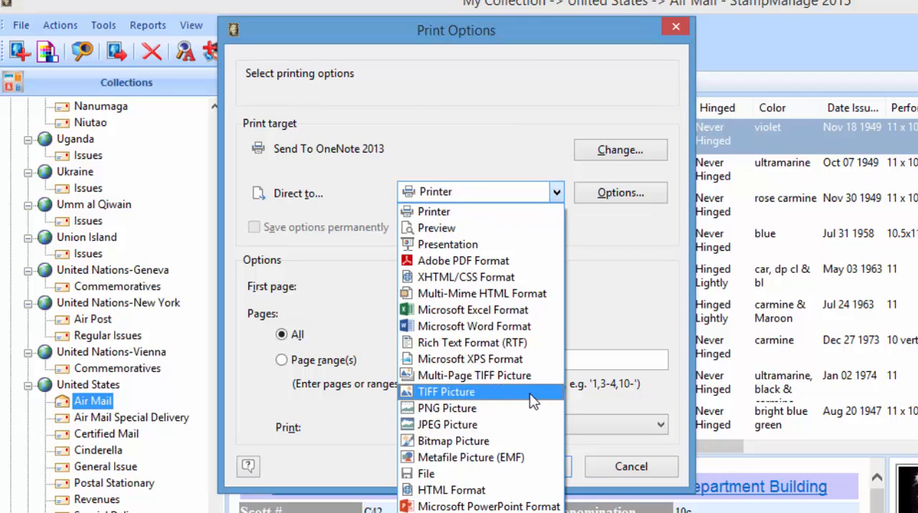
mouse_move(490, 506)
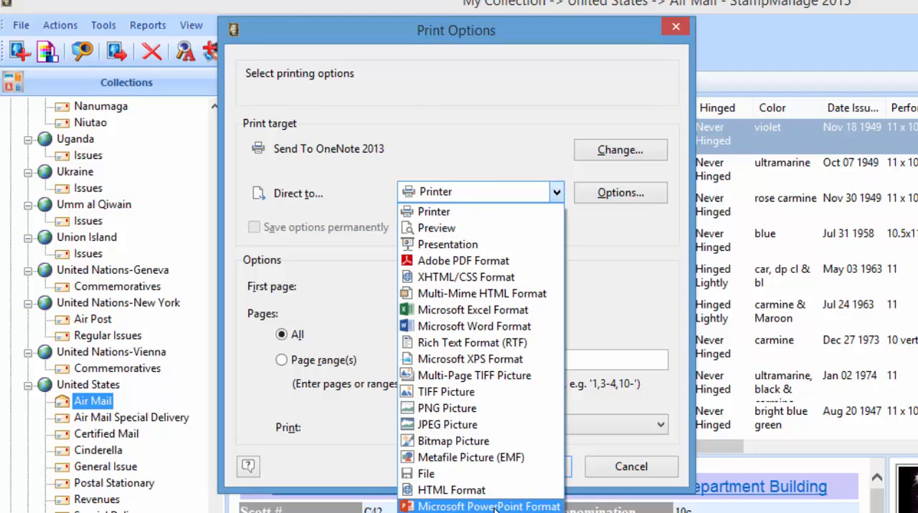
left_click(488, 506)
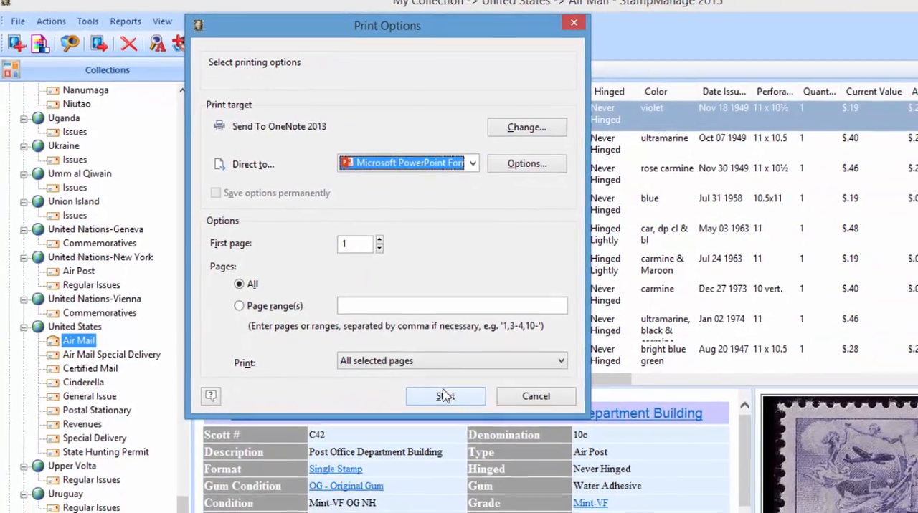
left_click(445, 397)
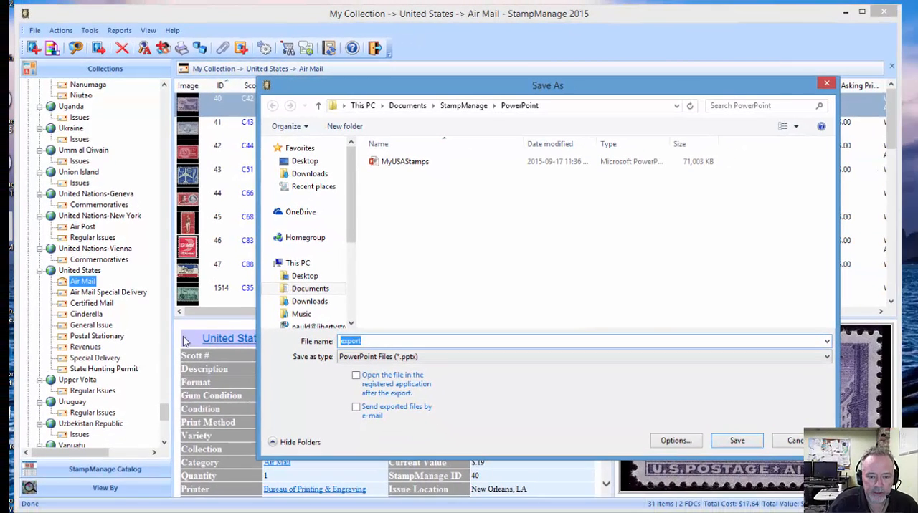
type("My")
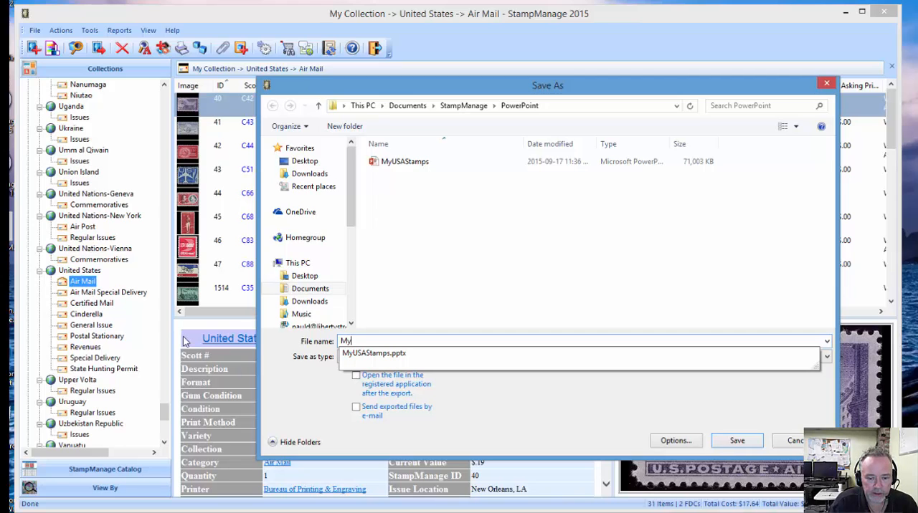
type("USAAirMailStamps")
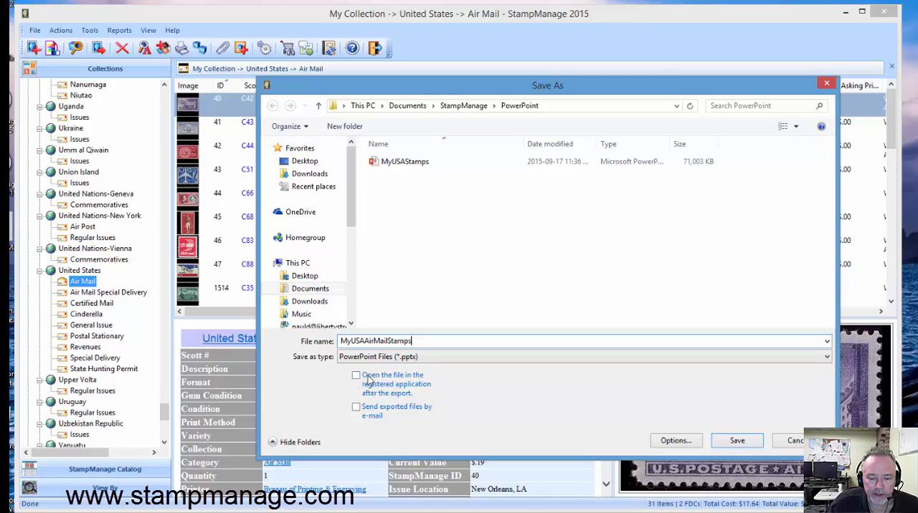
left_click(356, 375)
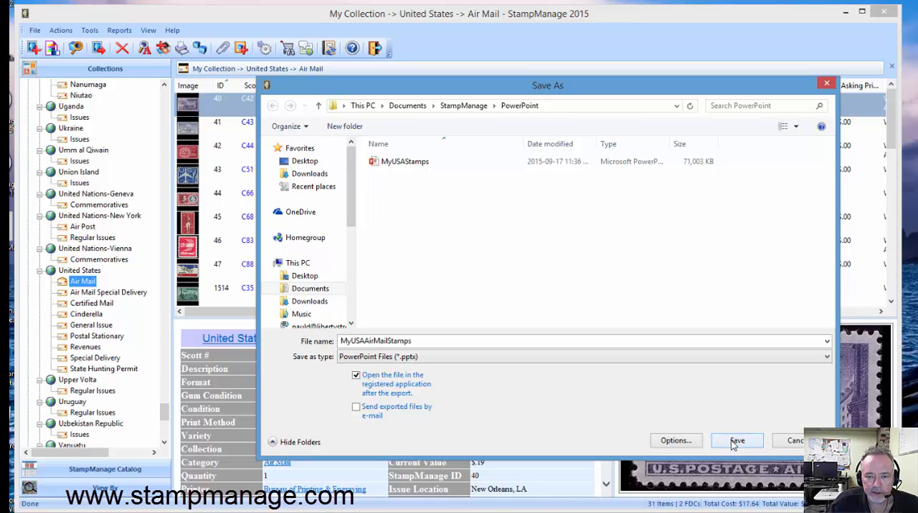
left_click(736, 440)
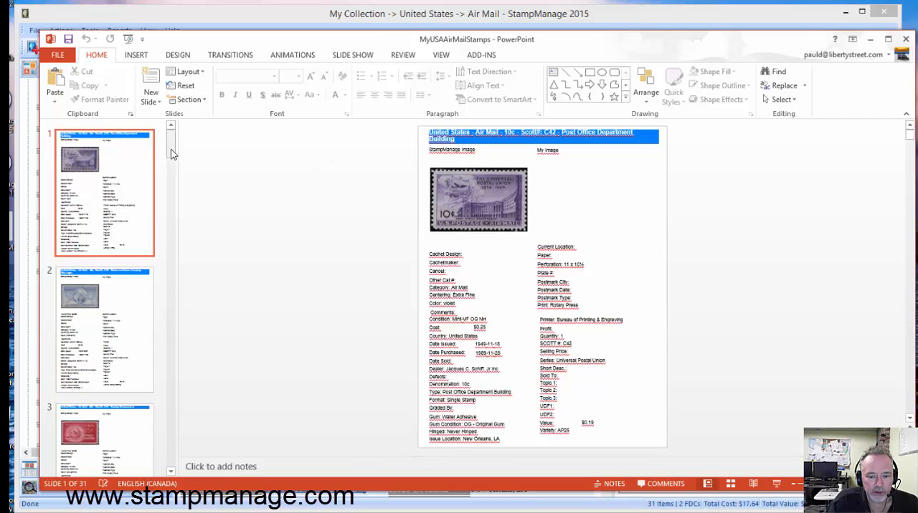
left_click(104, 248)
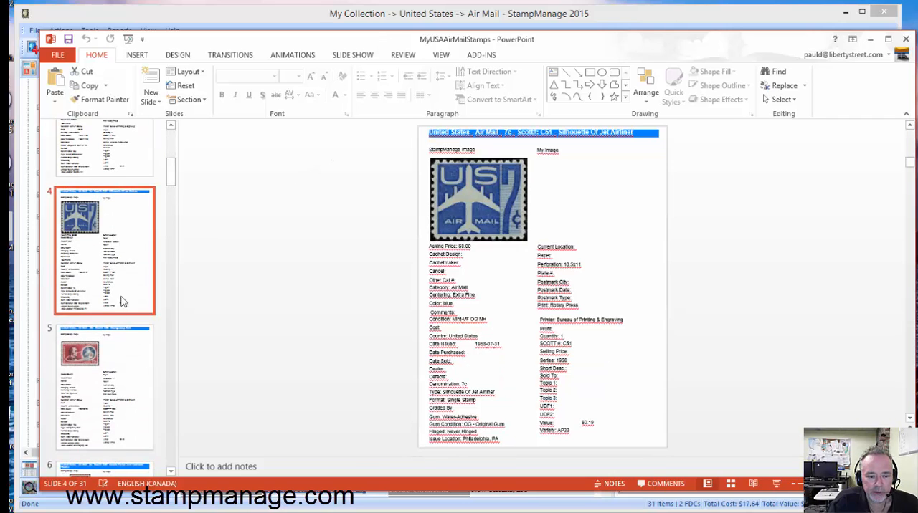
scroll("down", 3)
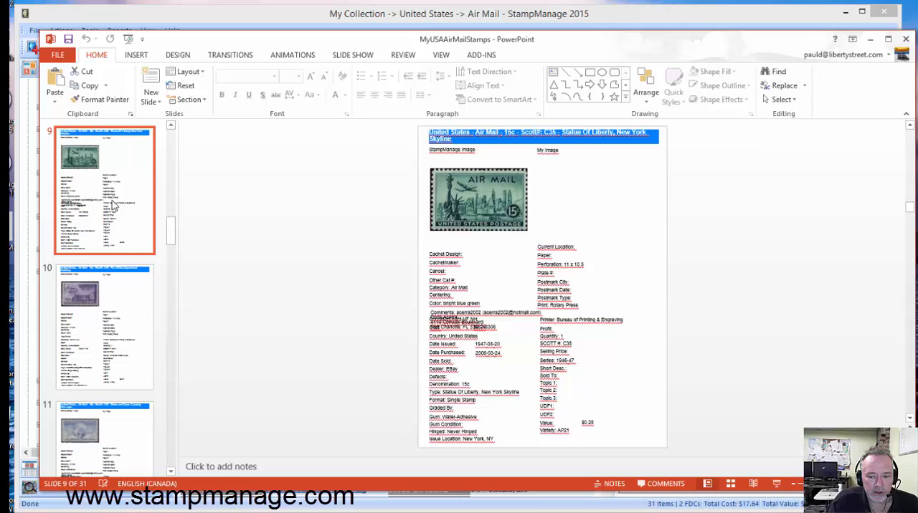
scroll("down", 3)
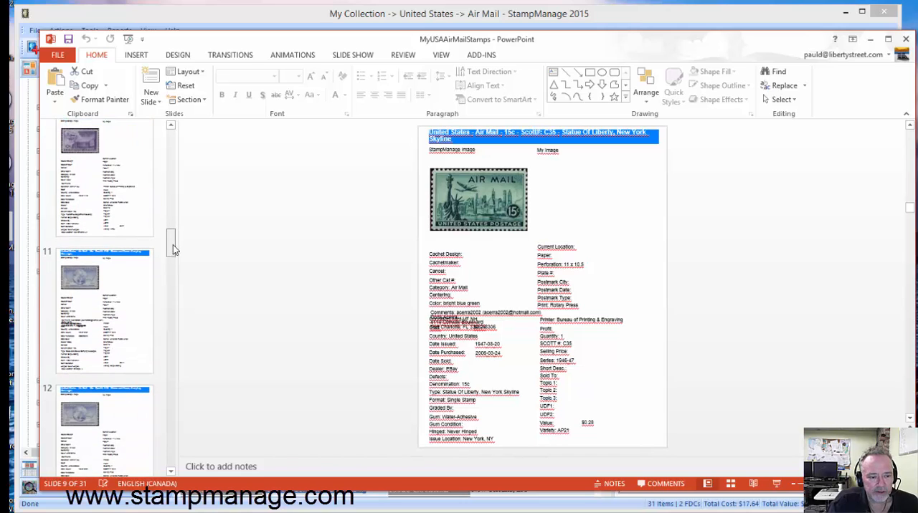
mouse_move(121, 292)
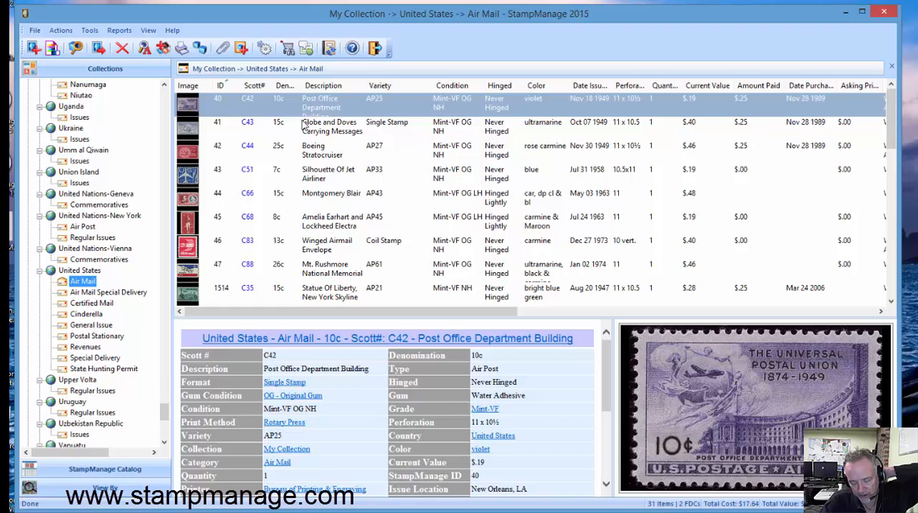
mouse_move(300, 123)
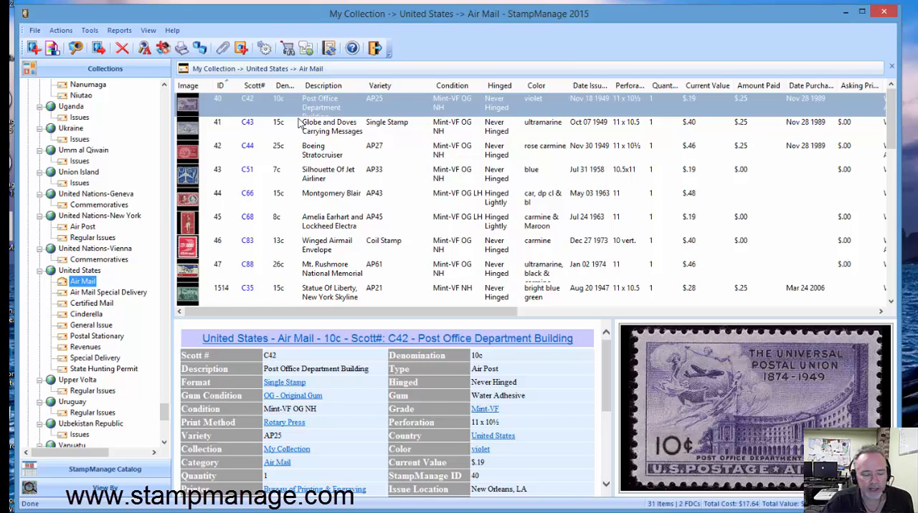
mouse_move(223, 132)
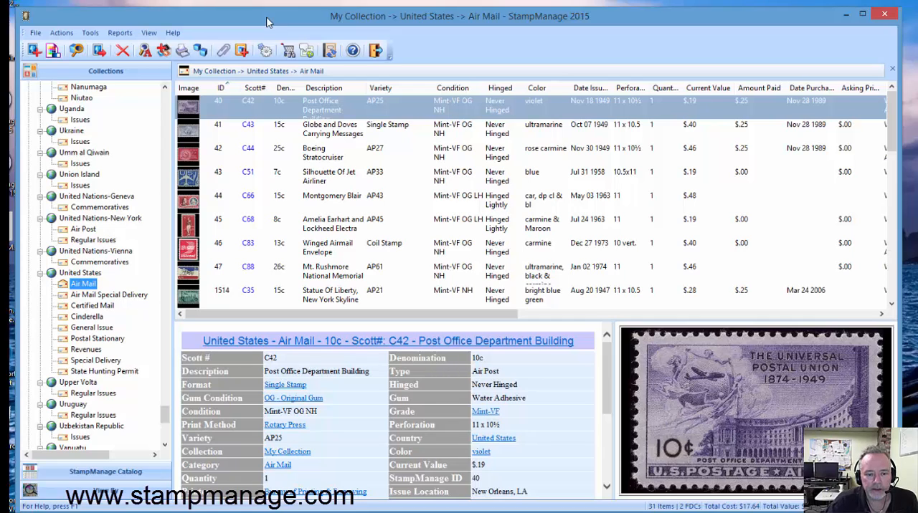
mouse_move(77, 271)
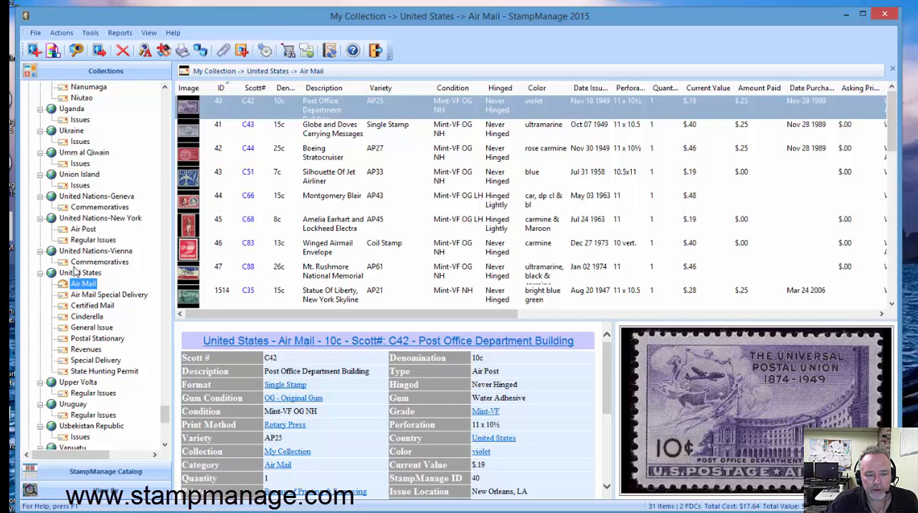
Step: Switch to the full United States collection and print its stamp list
left_click(81, 273)
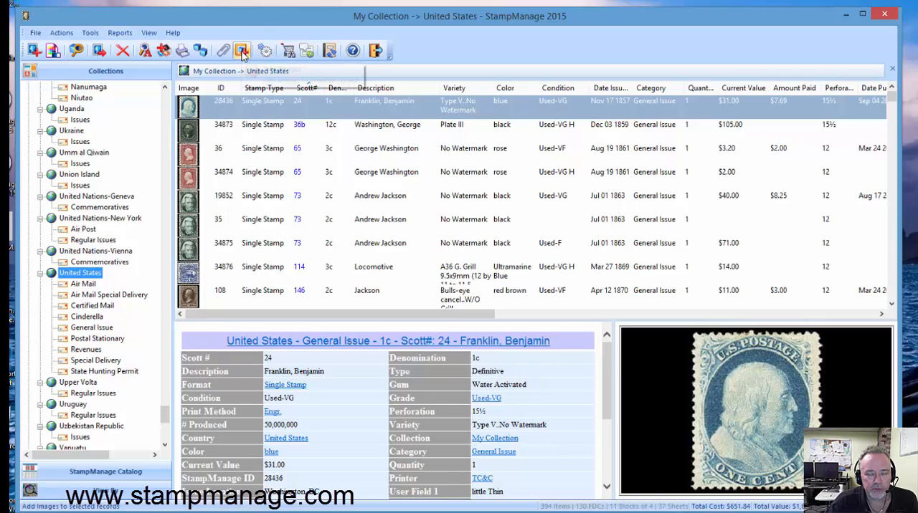
mouse_move(183, 50)
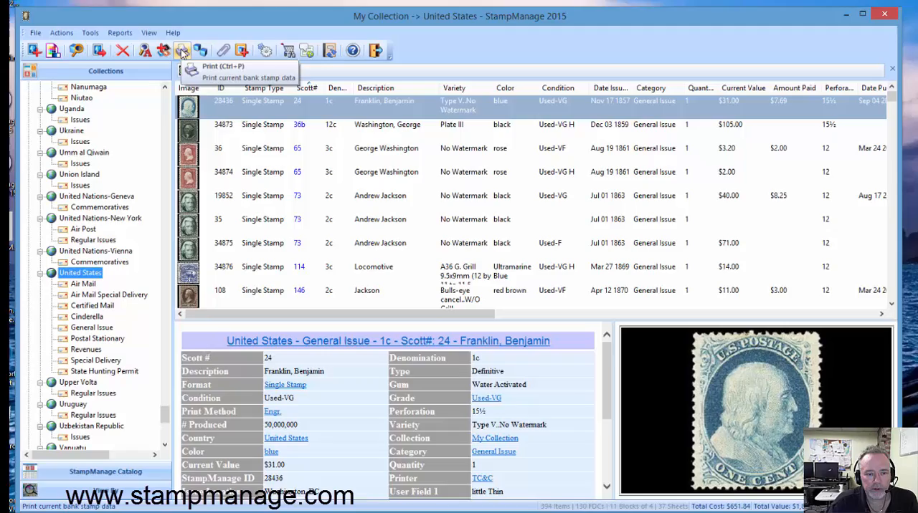
left_click(182, 50)
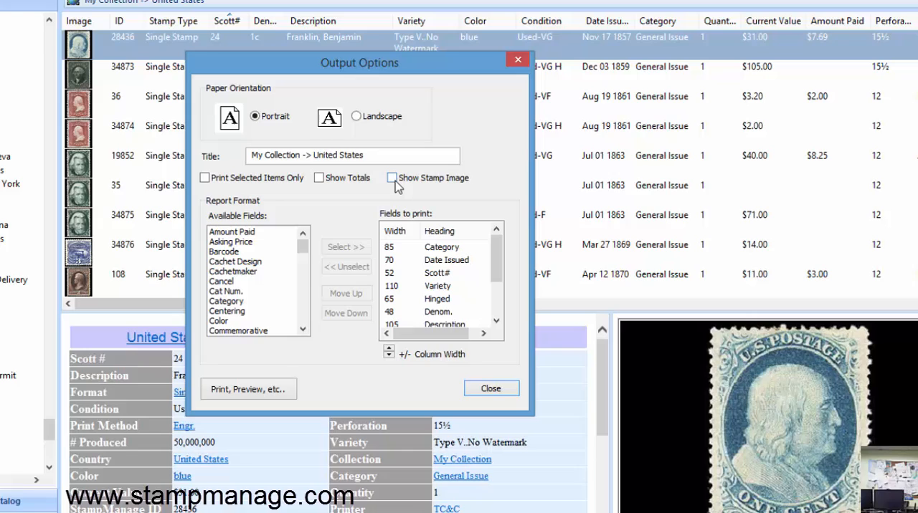
Step: Enable Show Stamp Image and start exporting in HTML jQuery Mobile format
left_click(393, 178)
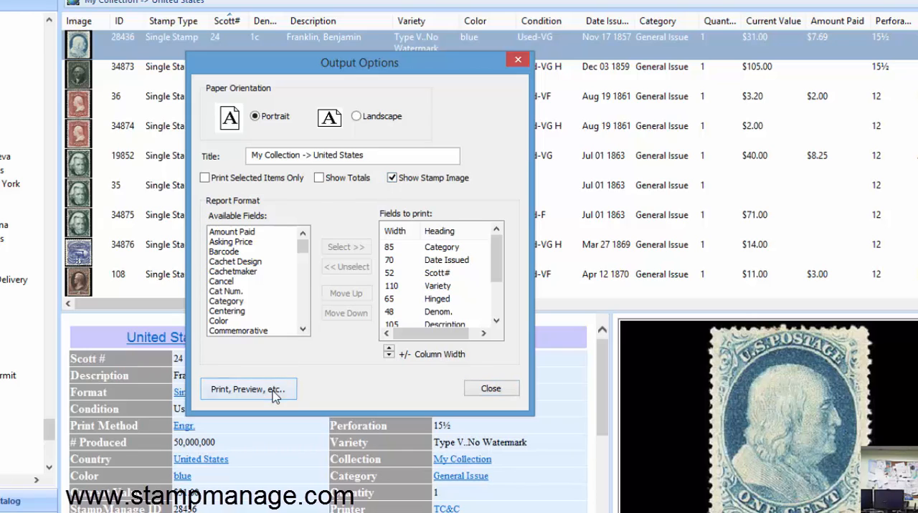
left_click(247, 389)
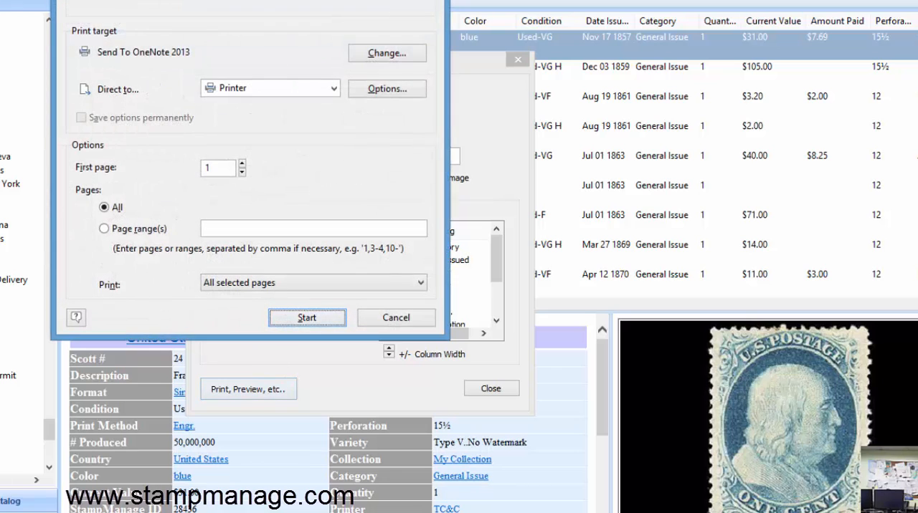
left_click(366, 157)
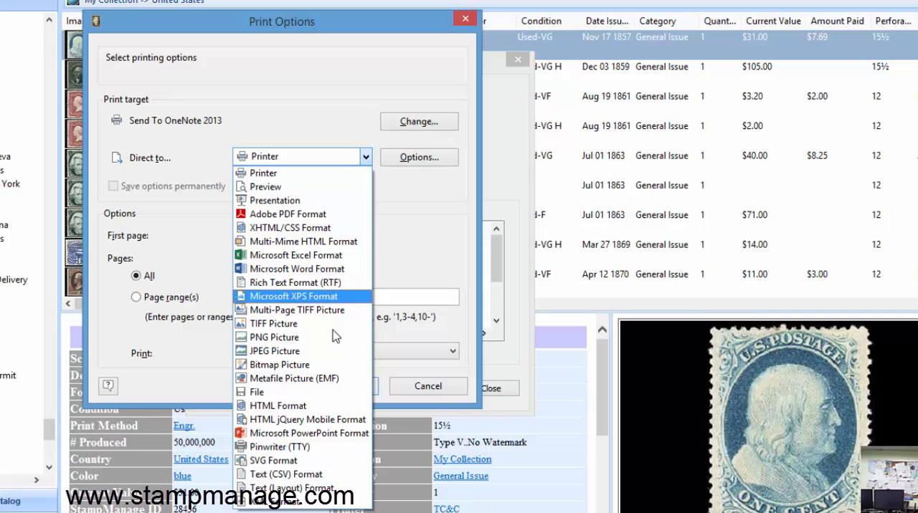
mouse_move(329, 419)
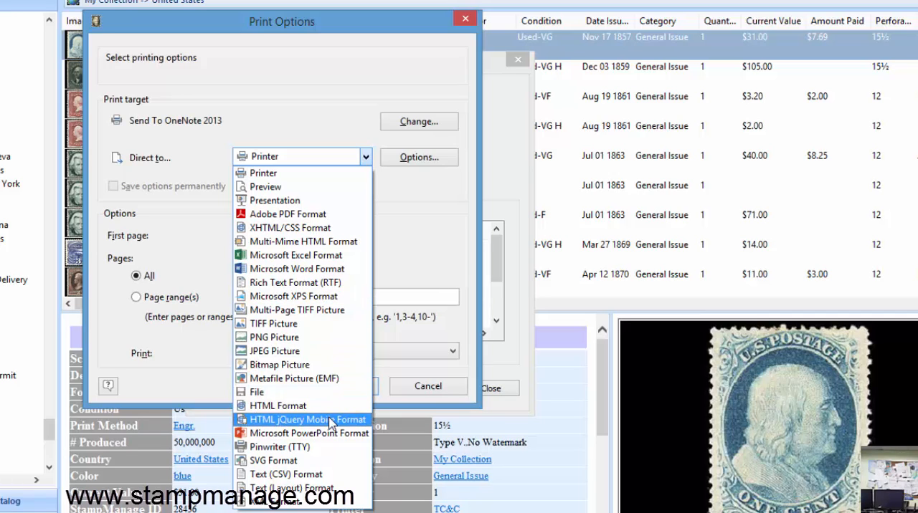
left_click(311, 419)
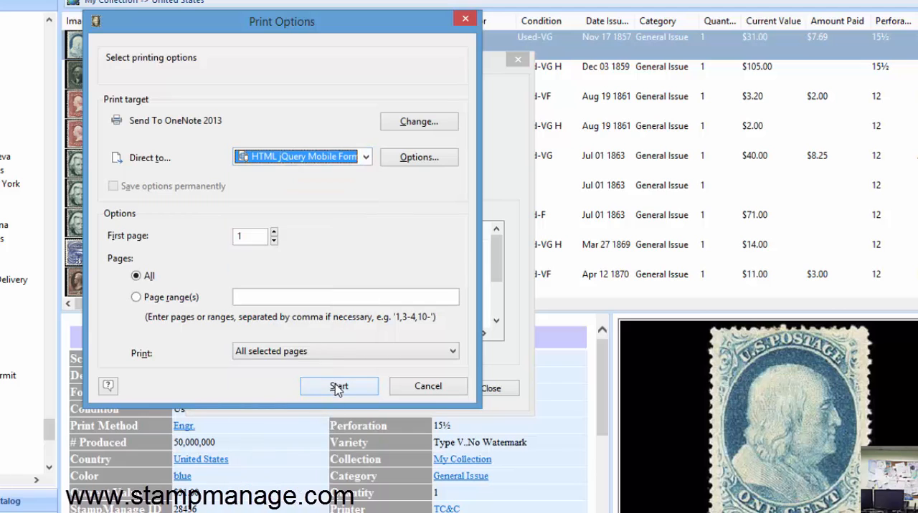
Step: Set the export to open afterwards, then create and open a JQuery folder under StampManage
left_click(338, 386)
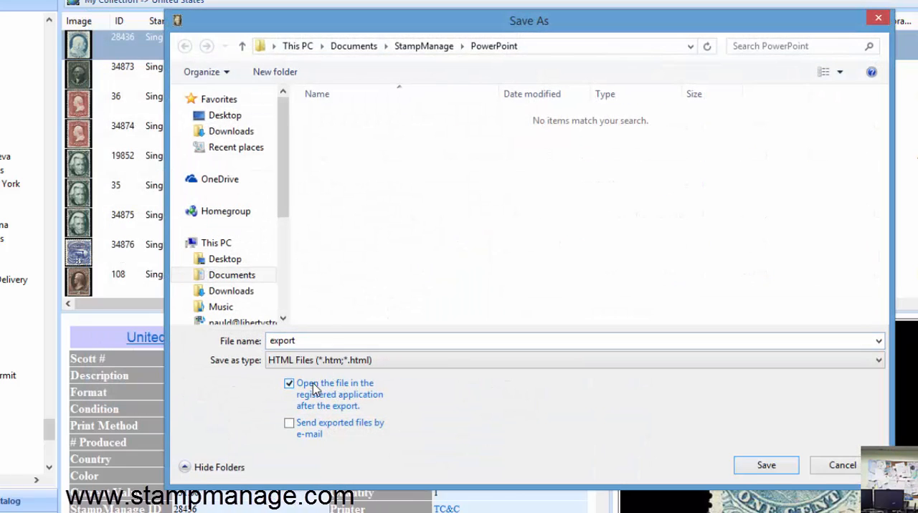
left_click(424, 46)
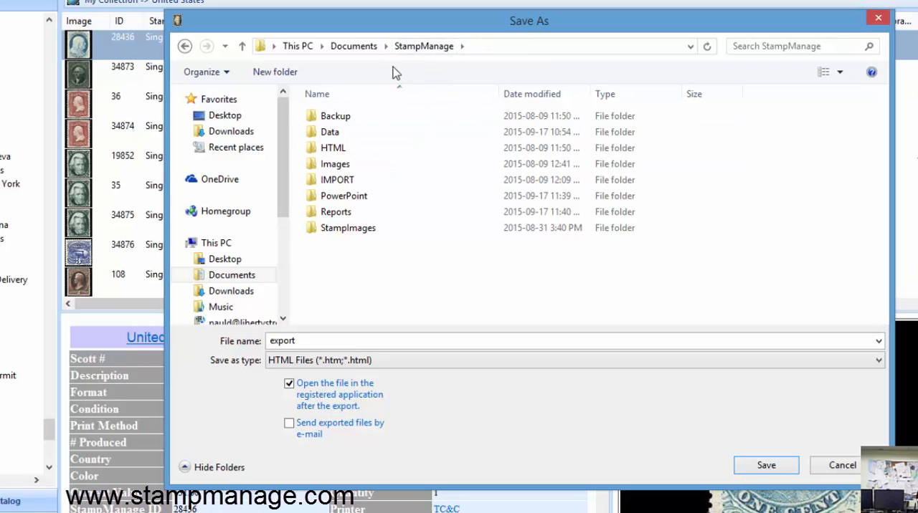
left_click(275, 72)
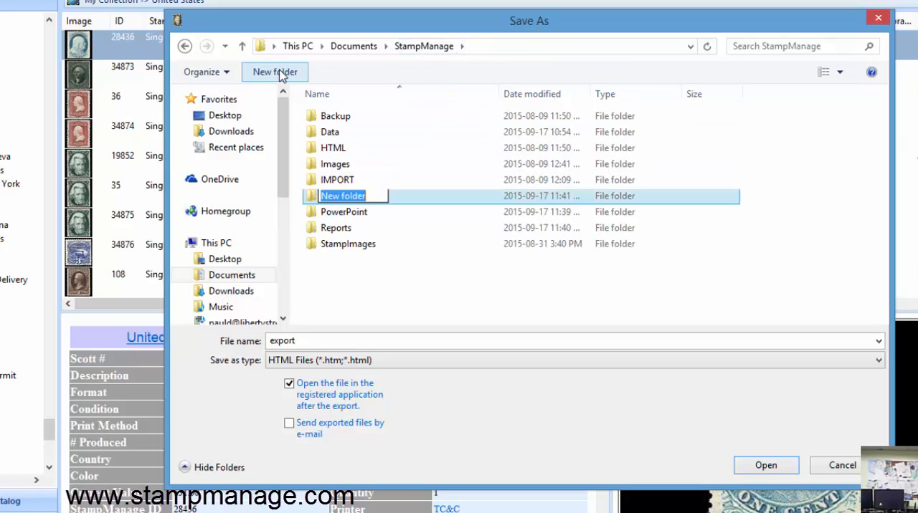
type("JQuery")
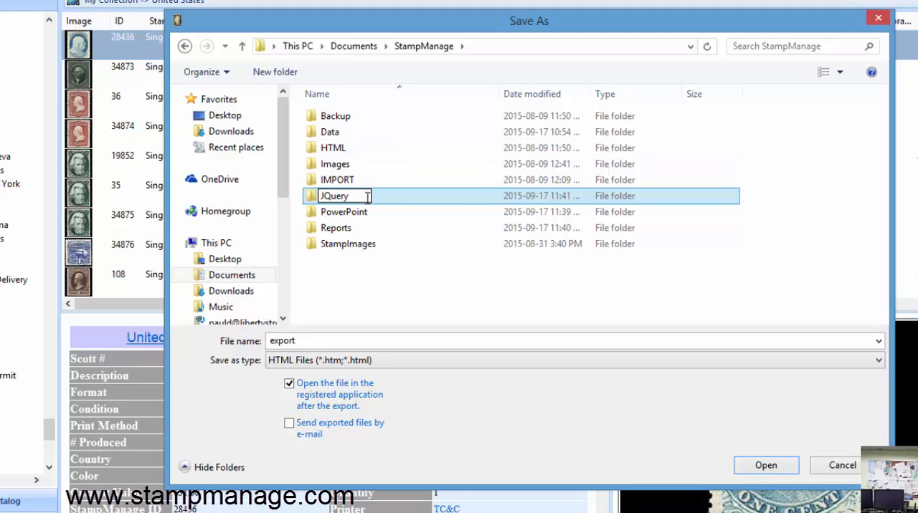
double_click(333, 196)
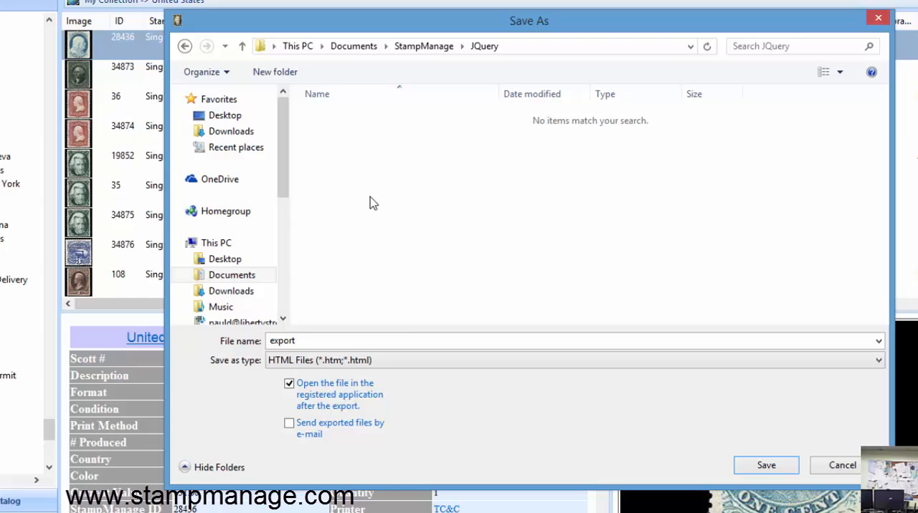
Step: Save the jQuery Mobile export as MyUSAStamps
left_click(573, 340)
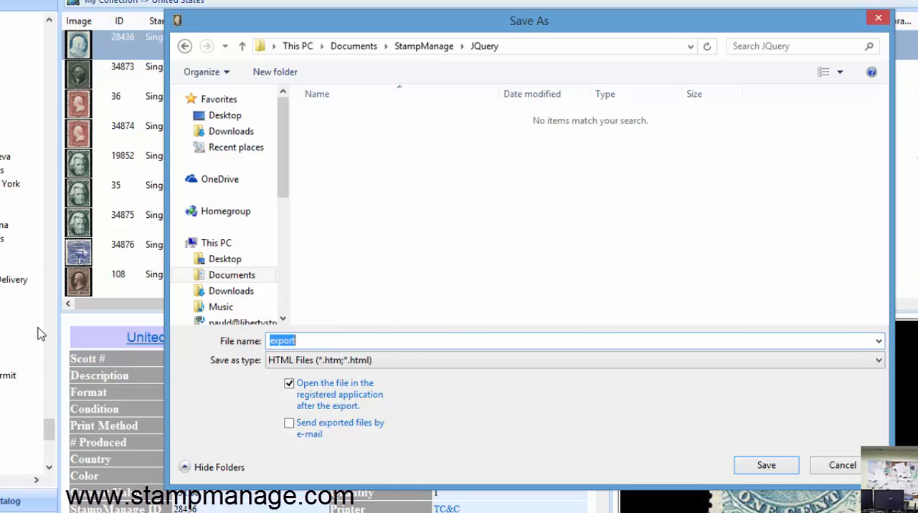
type("MyUS")
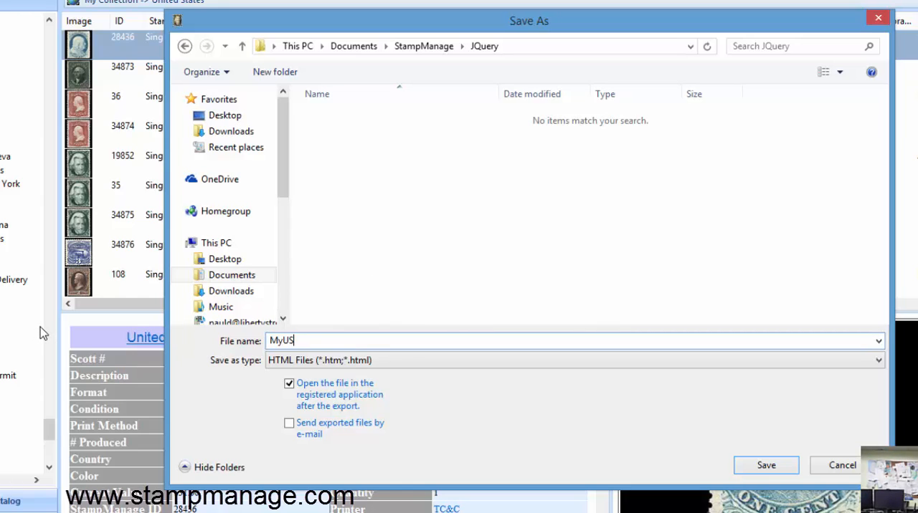
type("AStamps")
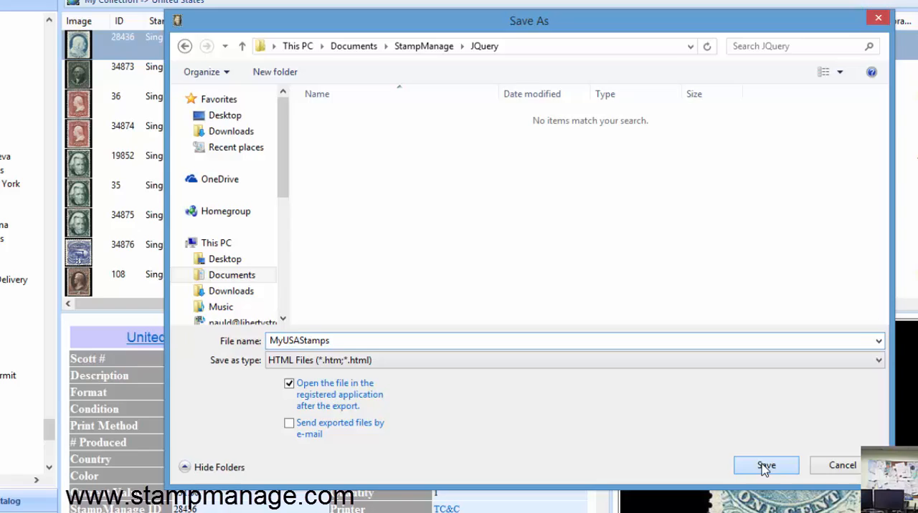
left_click(765, 465)
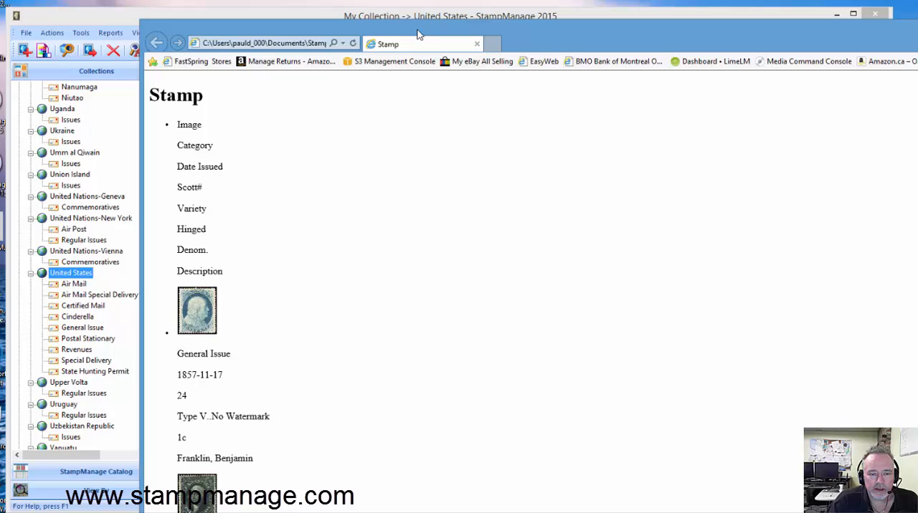
mouse_move(420, 235)
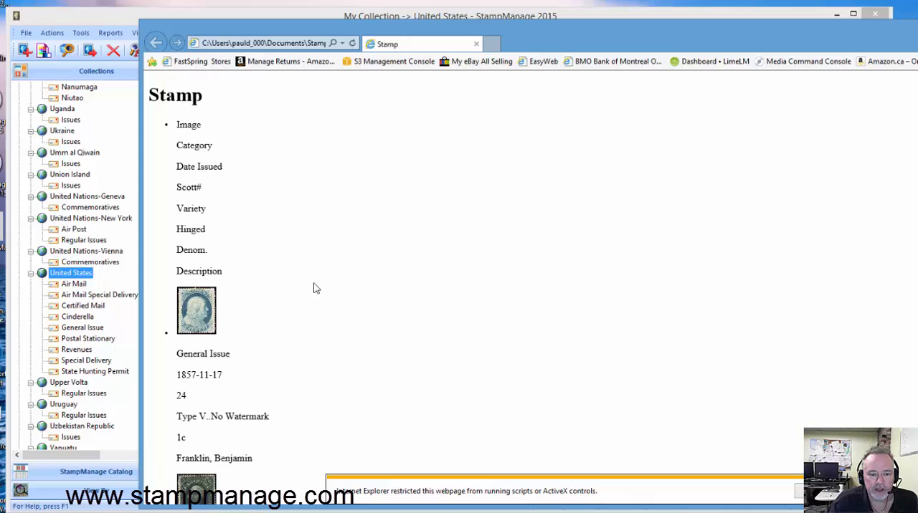
mouse_move(251, 240)
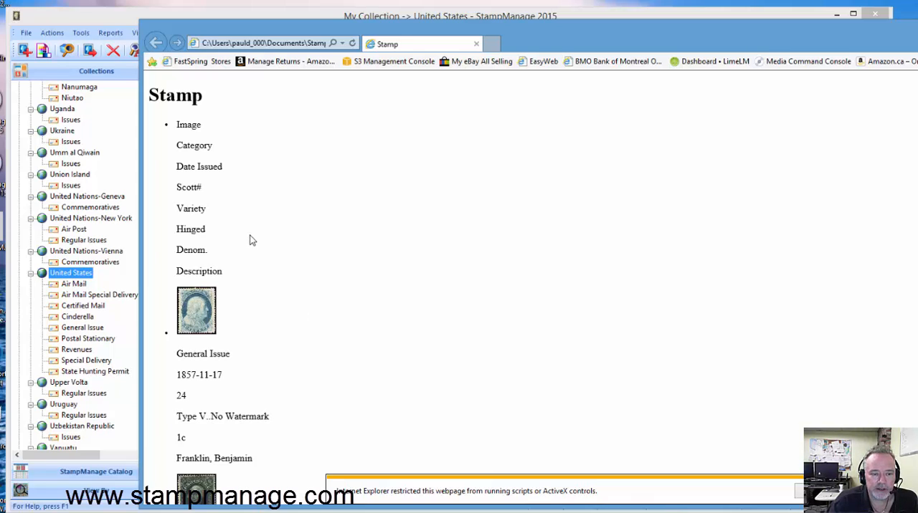
mouse_move(262, 183)
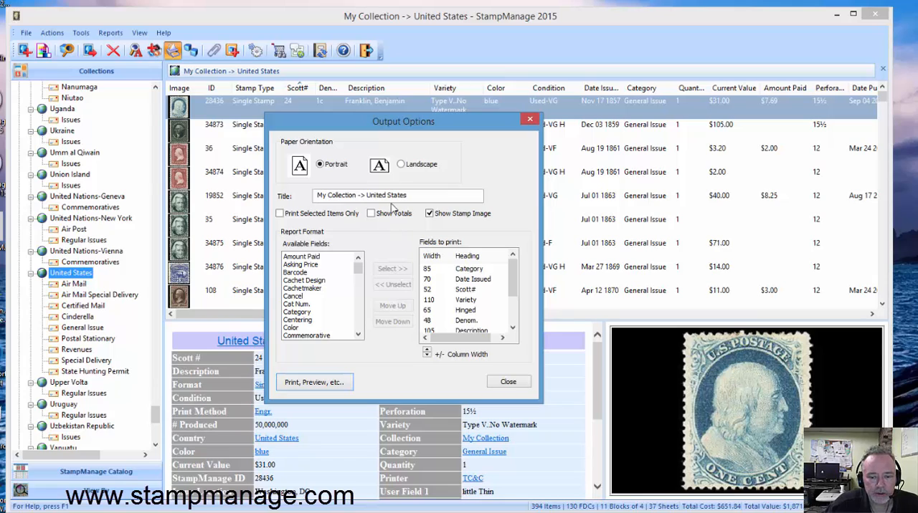
Step: Set the report to landscape and start exporting in Microsoft Excel Format
left_click(400, 164)
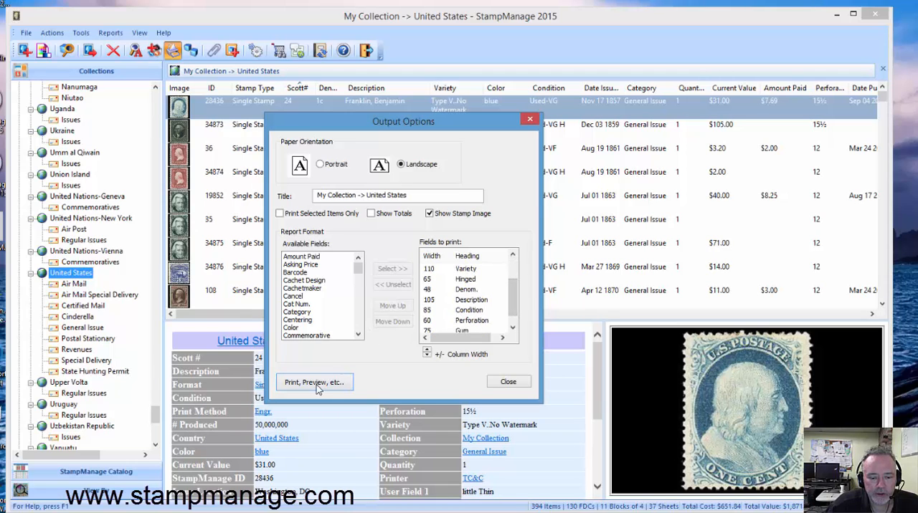
left_click(314, 382)
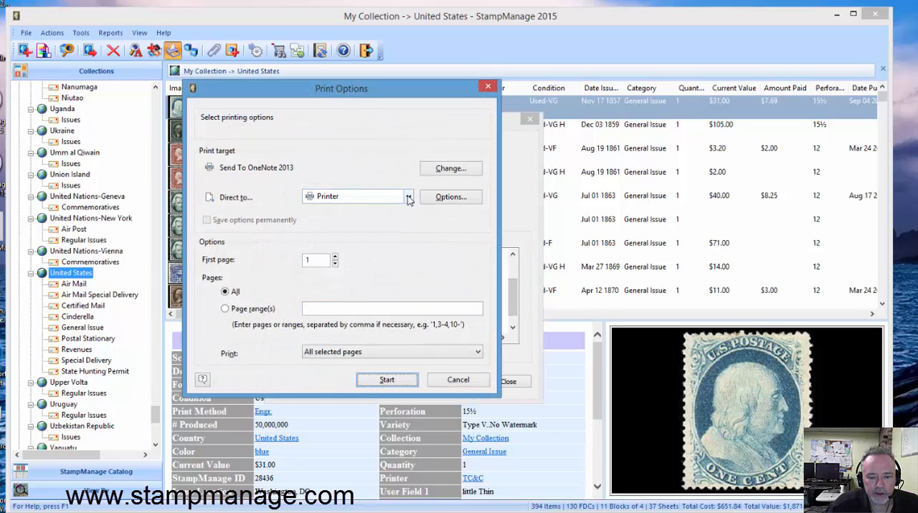
left_click(409, 196)
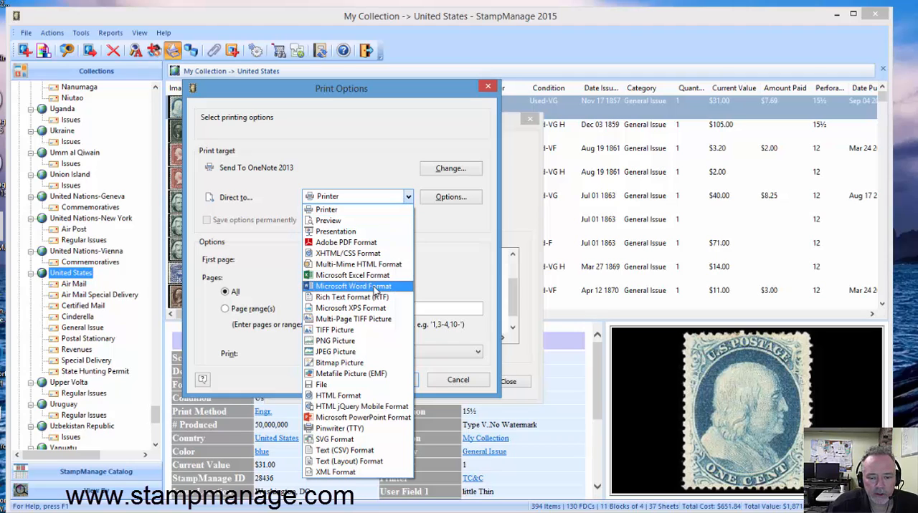
left_click(352, 274)
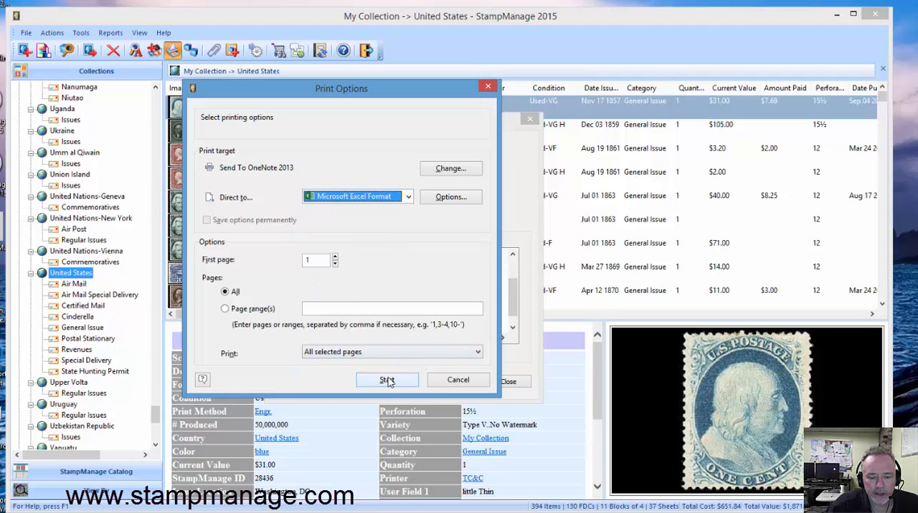
left_click(387, 380)
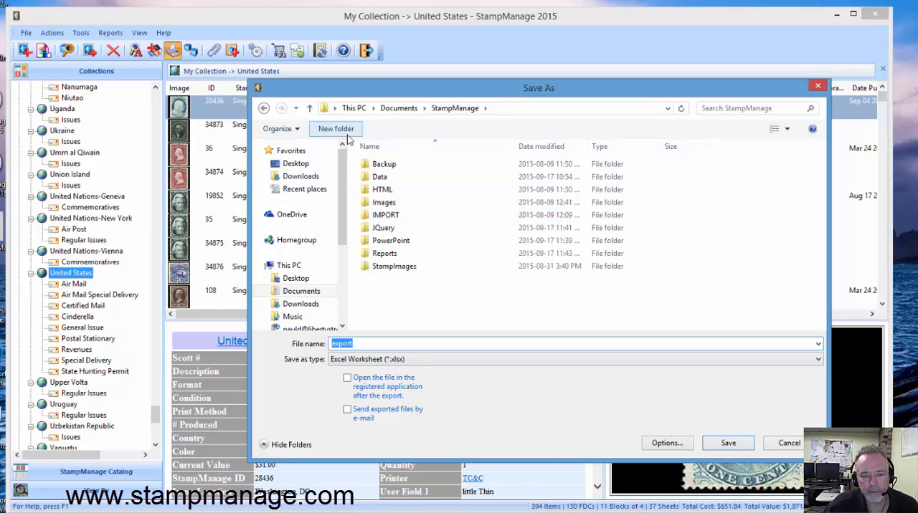
Step: Create and open a new Excel folder and save the workbook there
left_click(336, 129)
type("Excel")
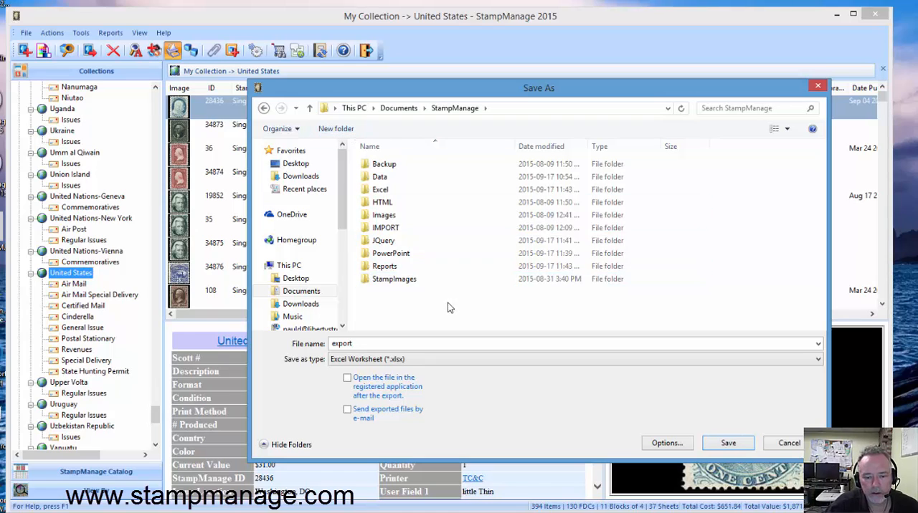
double_click(380, 189)
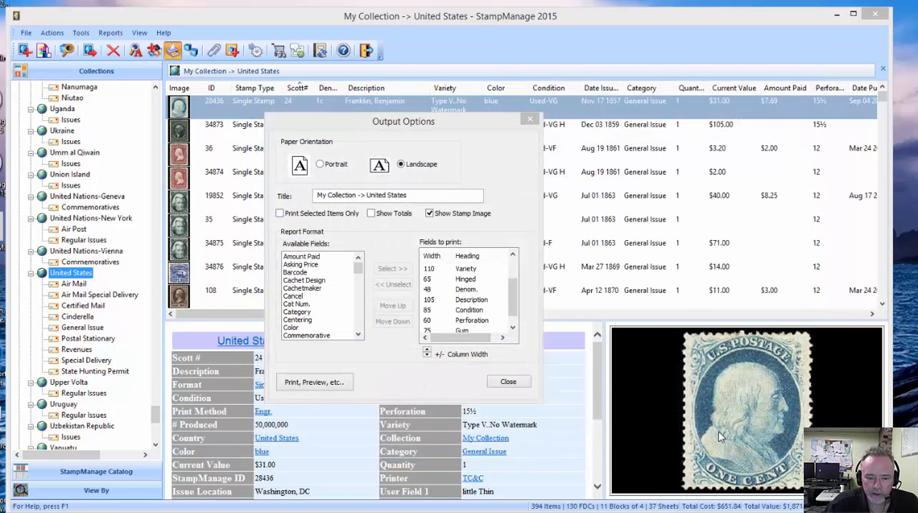
left_click(314, 382)
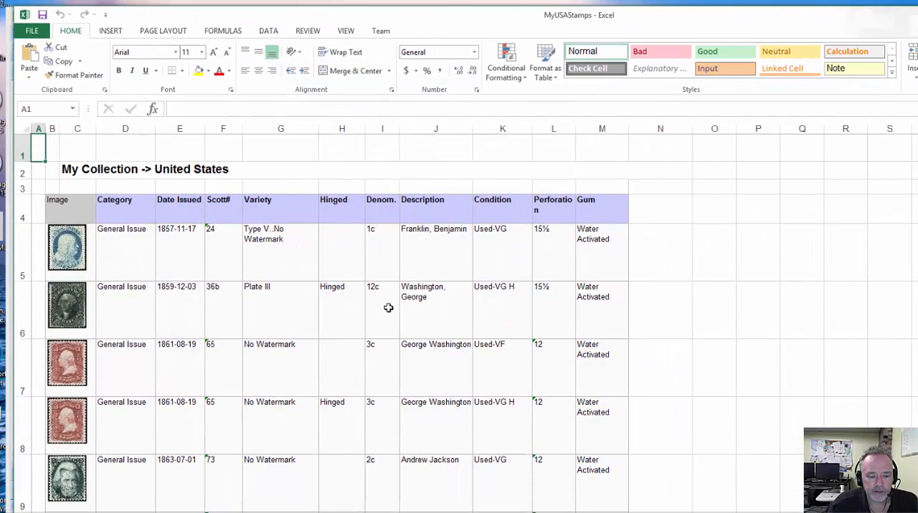
Step: Scroll through the MyUSAStamps workbook's stamp rows with images and details
scroll("down", 3)
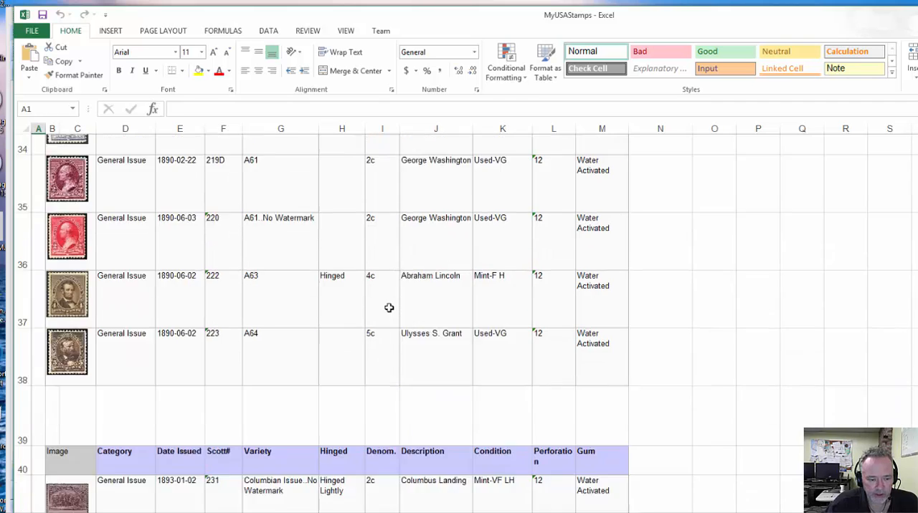
scroll("down", 3)
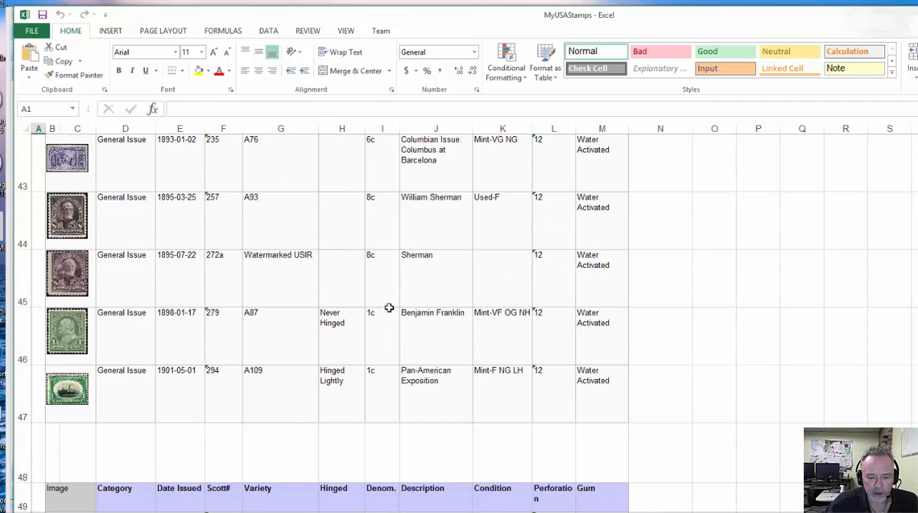
scroll("down", 3)
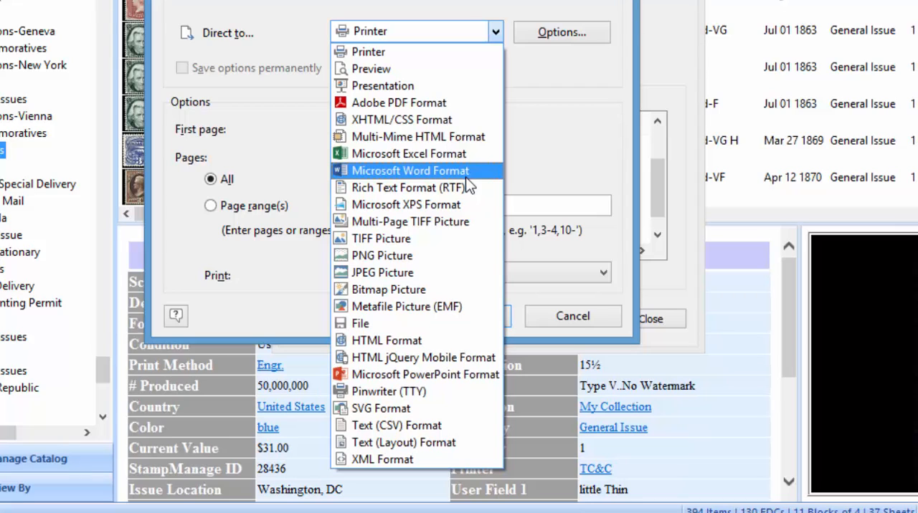
mouse_move(402, 120)
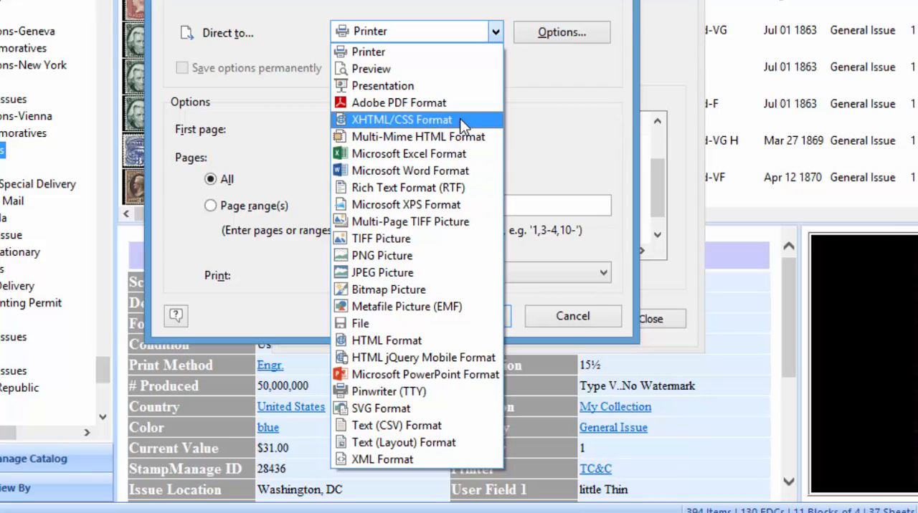
mouse_move(398, 102)
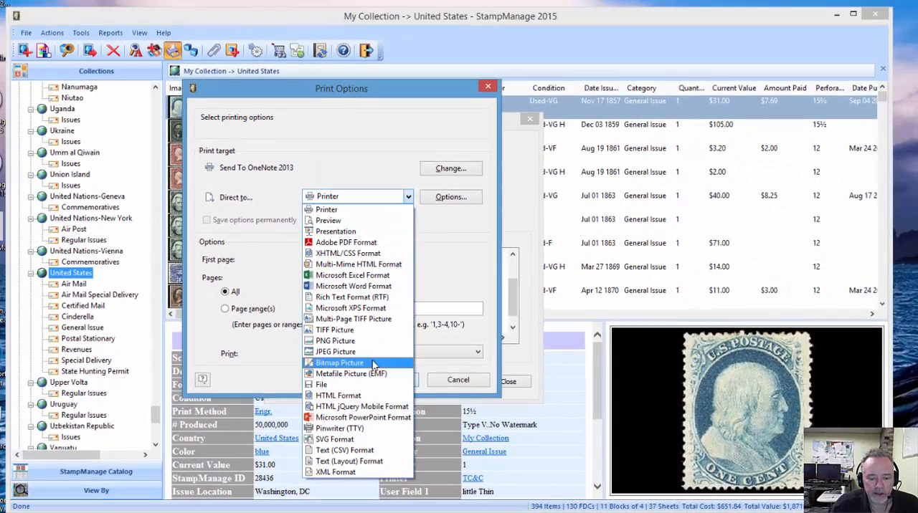
mouse_move(335, 471)
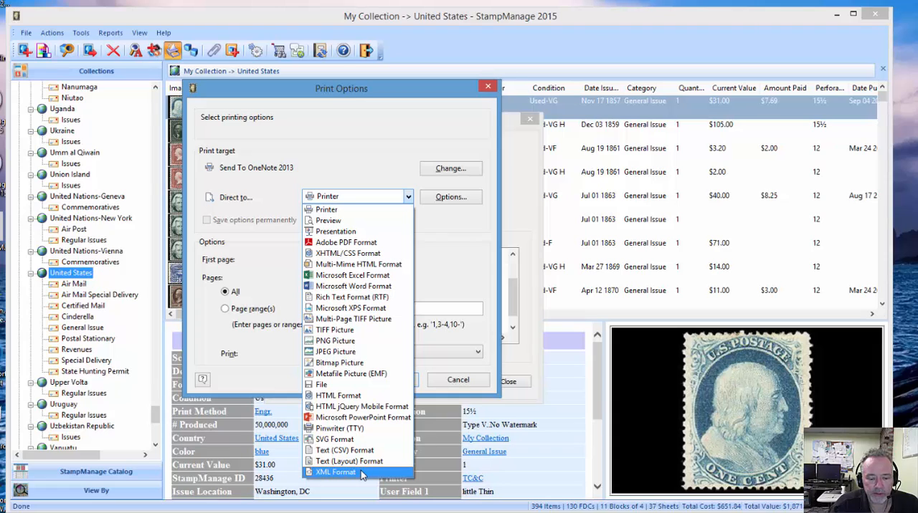
mouse_move(344, 450)
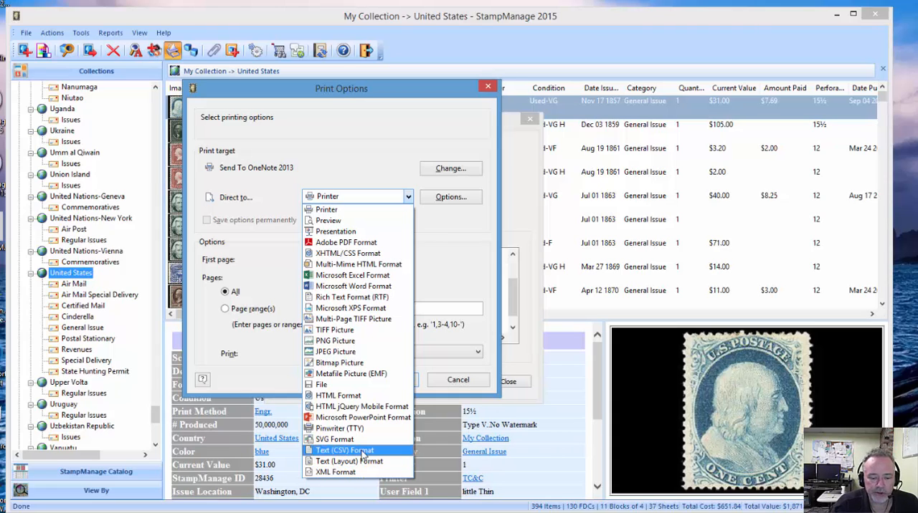